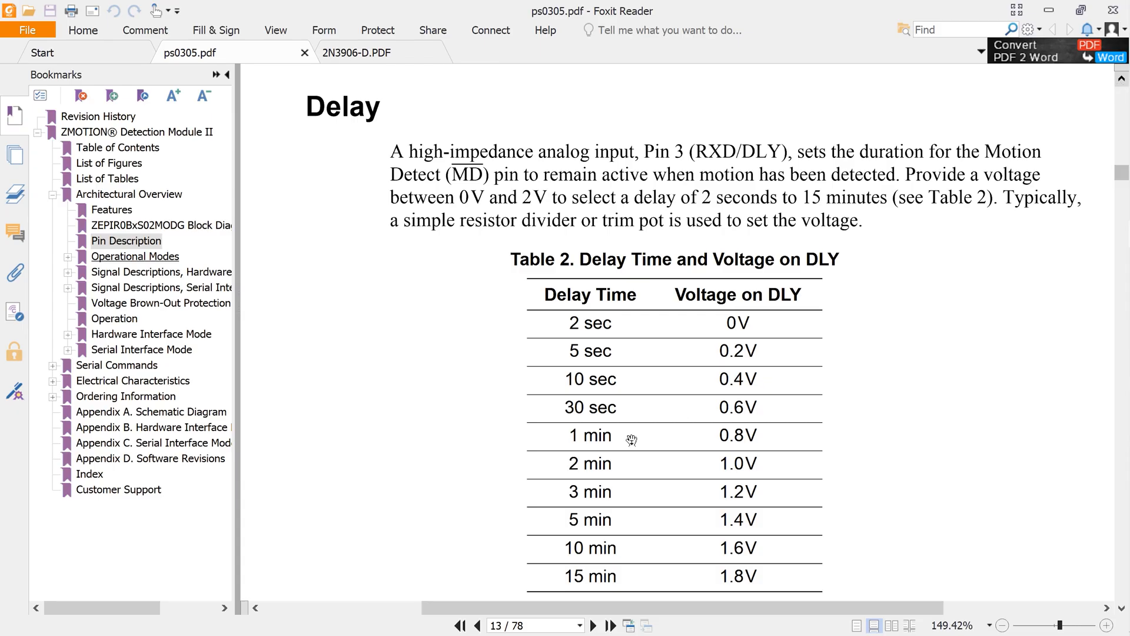
mouse_move(256, 518)
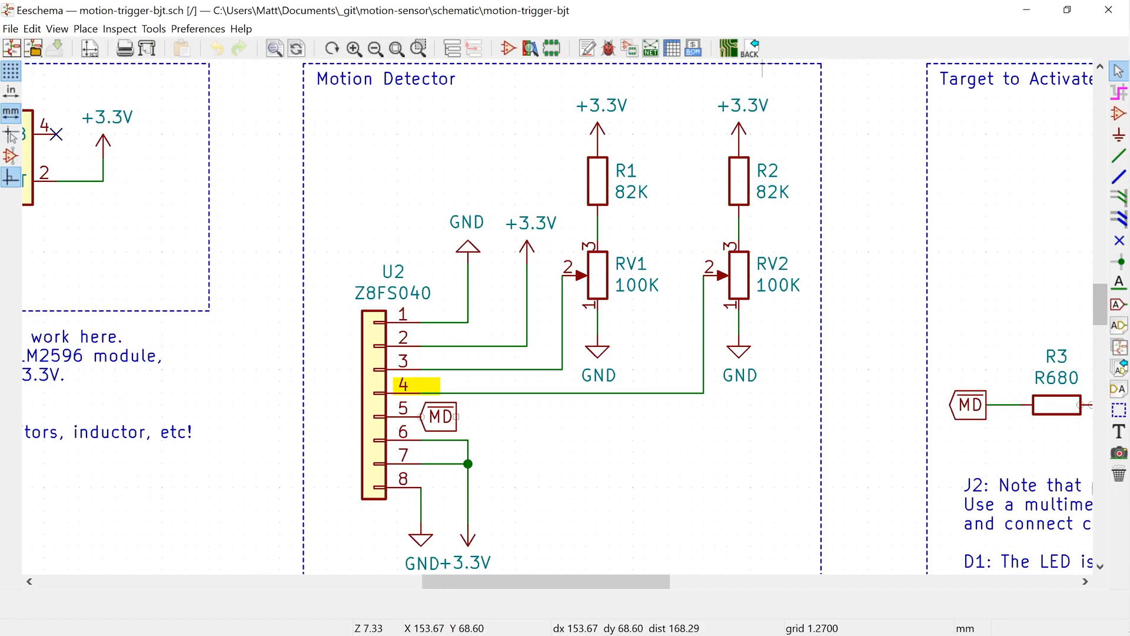
mouse_move(879, 99)
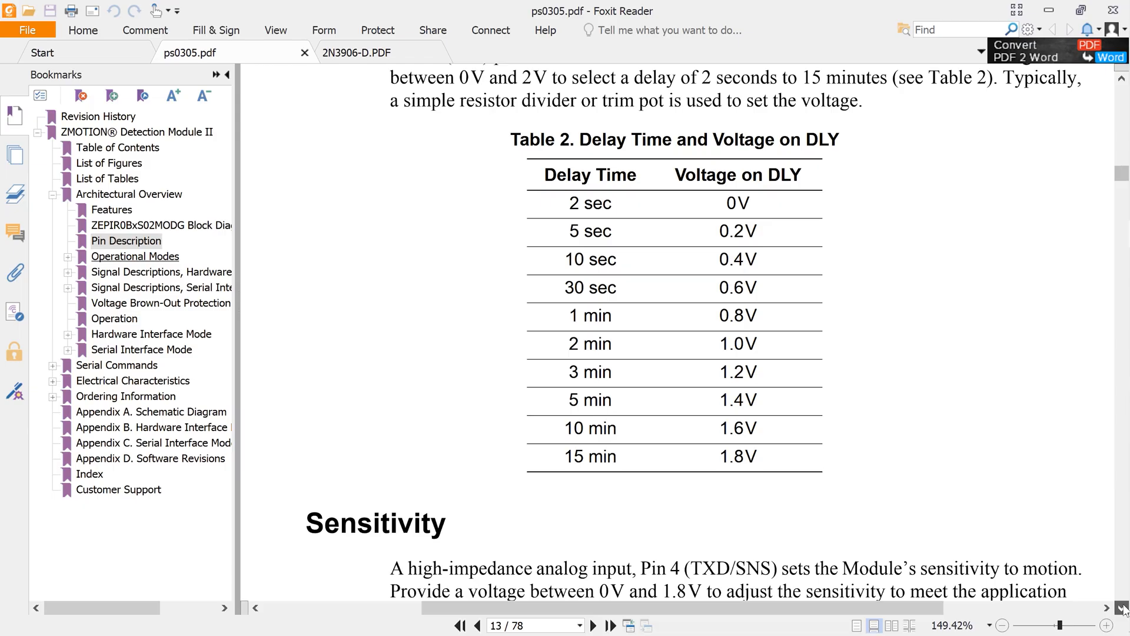
scroll("down", 3)
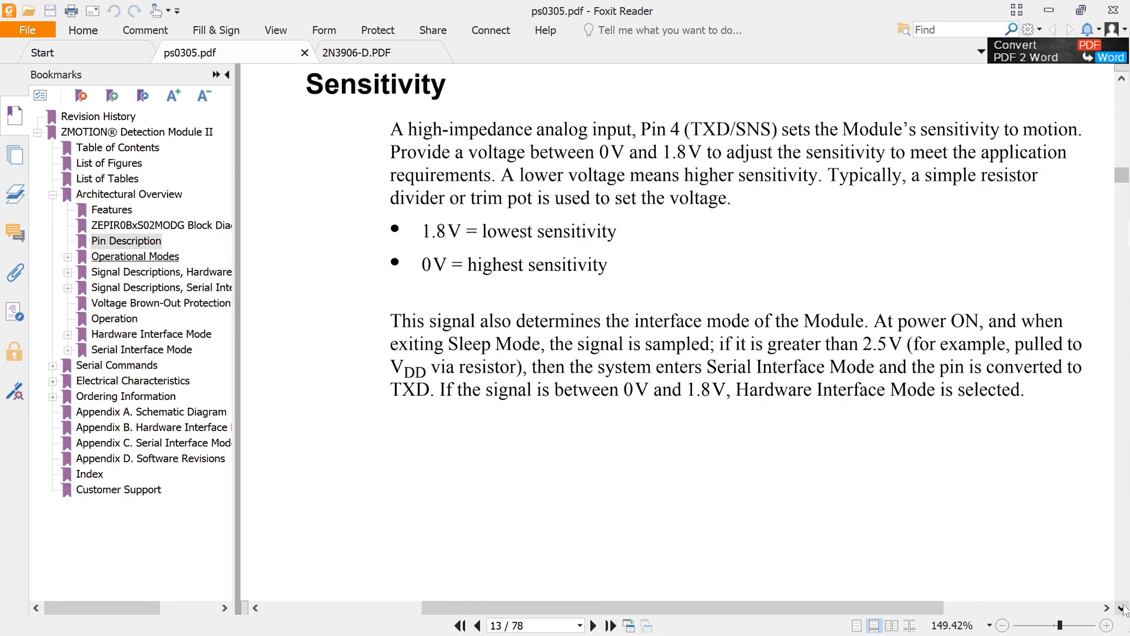